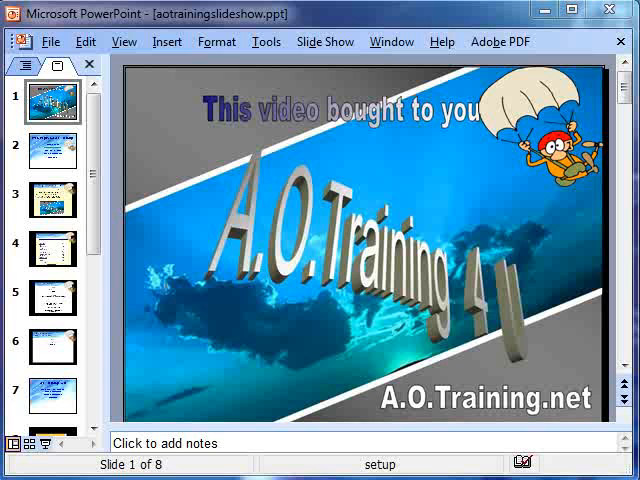
{"action": "mouse_move", "coordinate": [52, 42]}
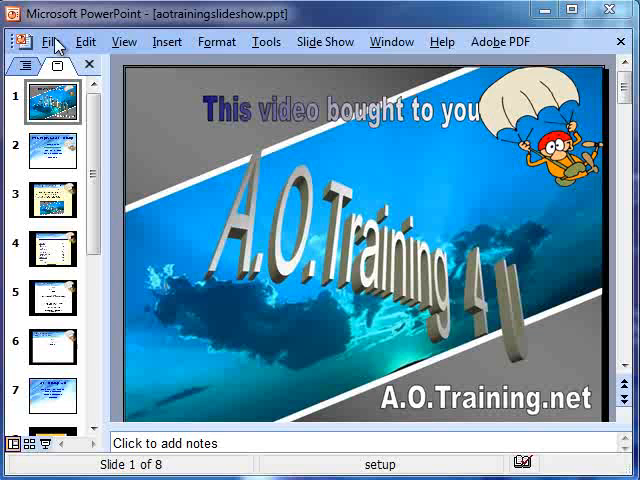
{"action": "mouse_move", "coordinate": [62, 62]}
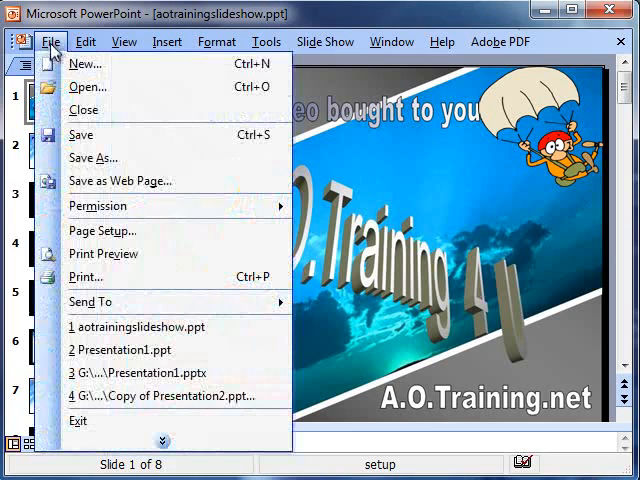
{"action": "mouse_move", "coordinate": [85, 276]}
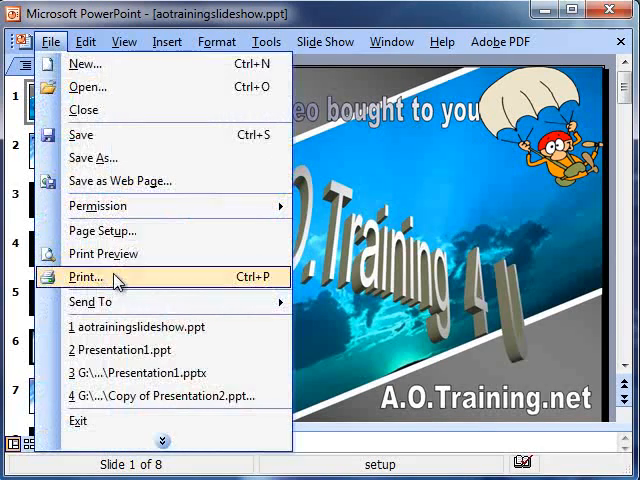
Print all slides instead of slide 8, keeping the Brother MFC-7340 Printer (Copy 1)
{"action": "left_click", "coordinate": [84, 276]}
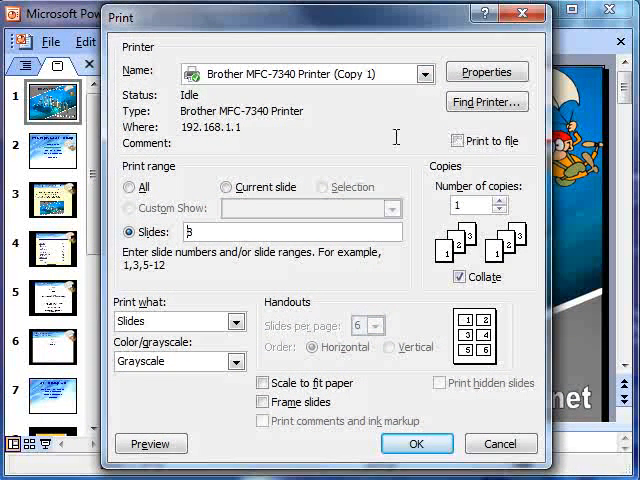
{"action": "mouse_move", "coordinate": [398, 125]}
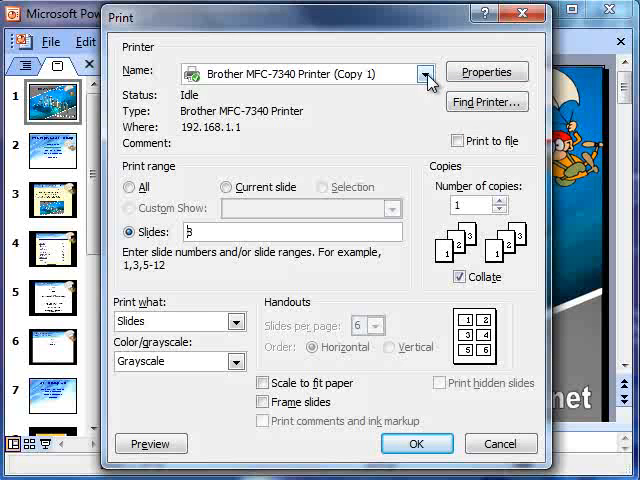
{"action": "left_click", "coordinate": [427, 72]}
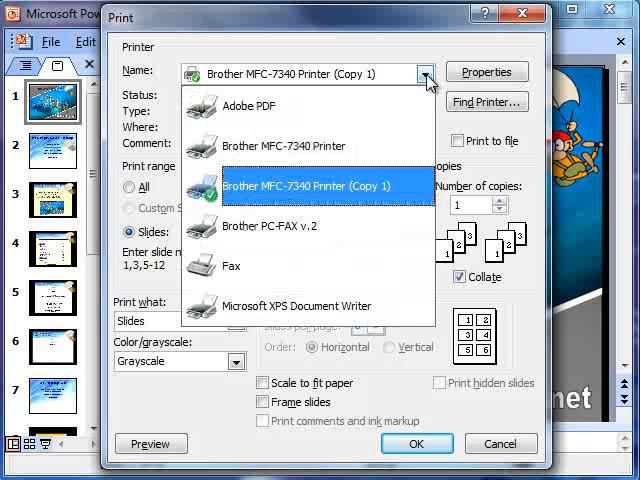
{"action": "left_click", "coordinate": [290, 186]}
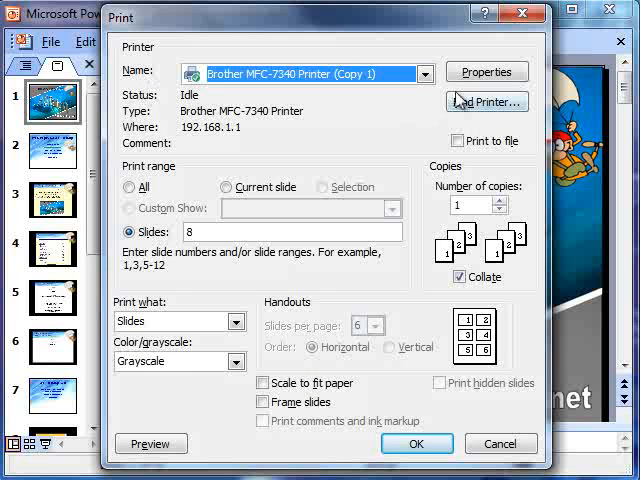
{"action": "mouse_move", "coordinate": [250, 115]}
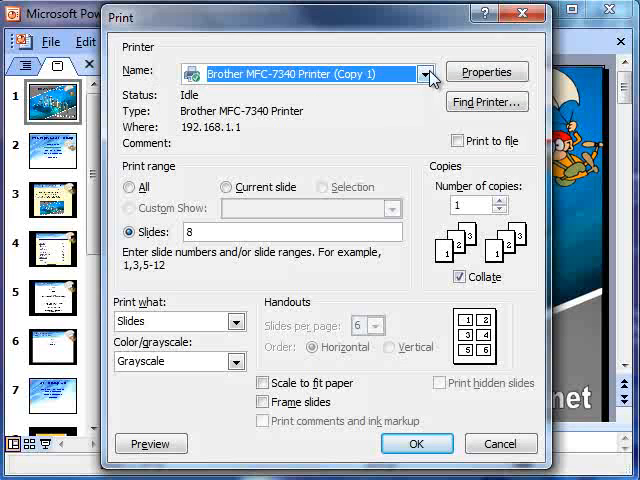
{"action": "mouse_move", "coordinate": [378, 185]}
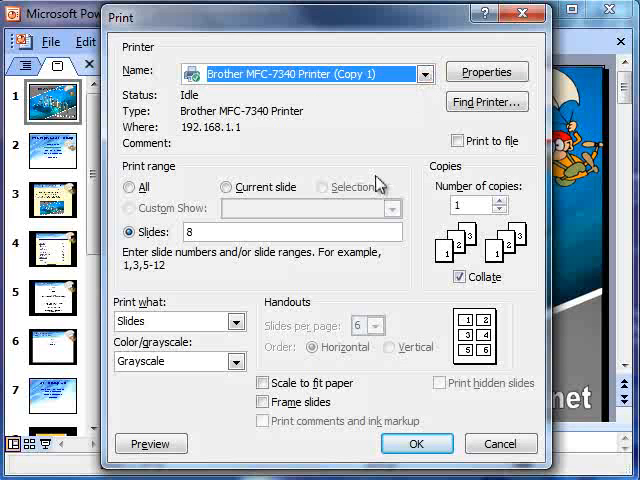
{"action": "mouse_move", "coordinate": [255, 128]}
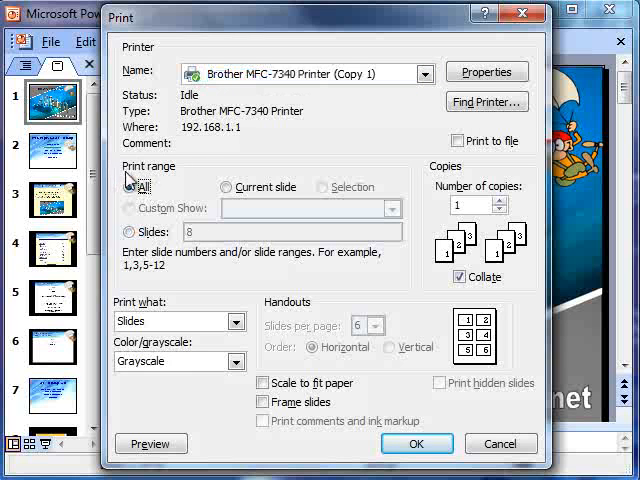
{"action": "left_click", "coordinate": [127, 187]}
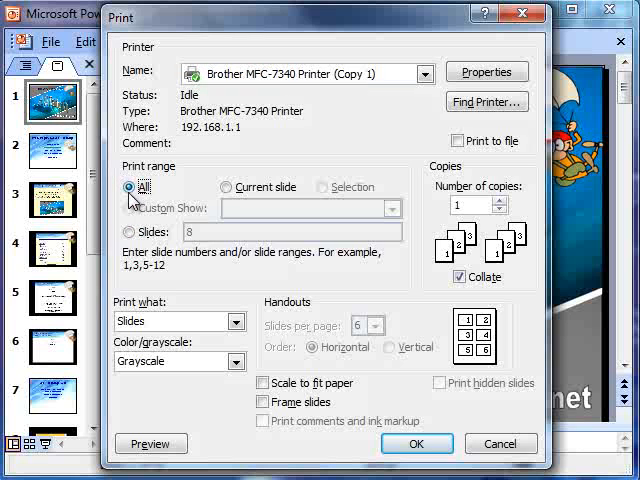
{"action": "mouse_move", "coordinate": [490, 252]}
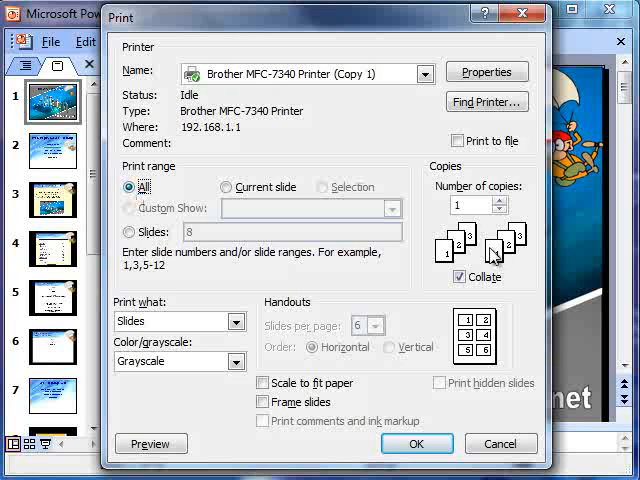
{"action": "mouse_move", "coordinate": [448, 203]}
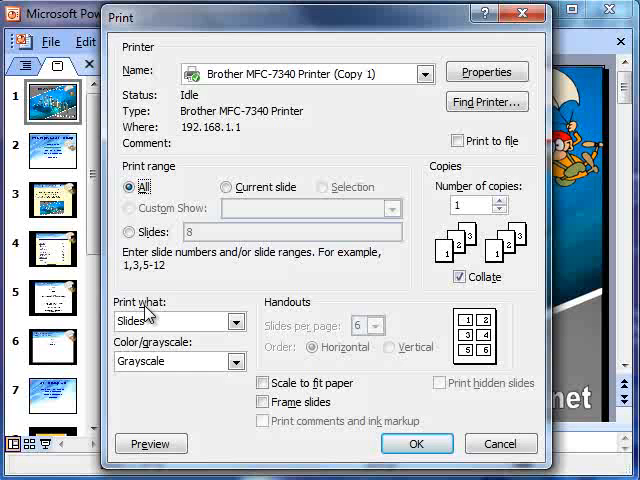
{"action": "mouse_move", "coordinate": [175, 355]}
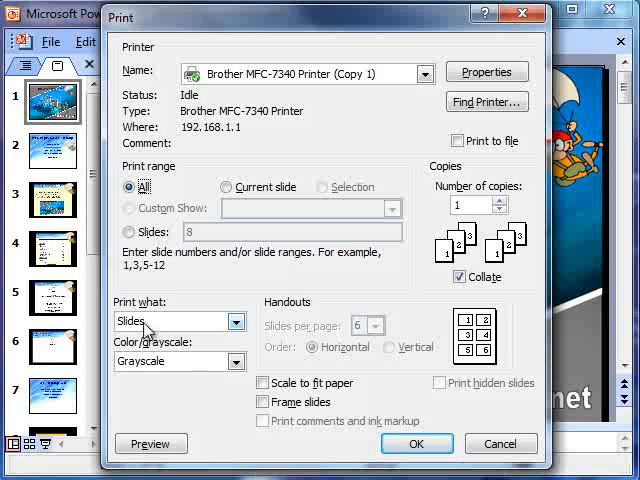
{"action": "mouse_move", "coordinate": [202, 377]}
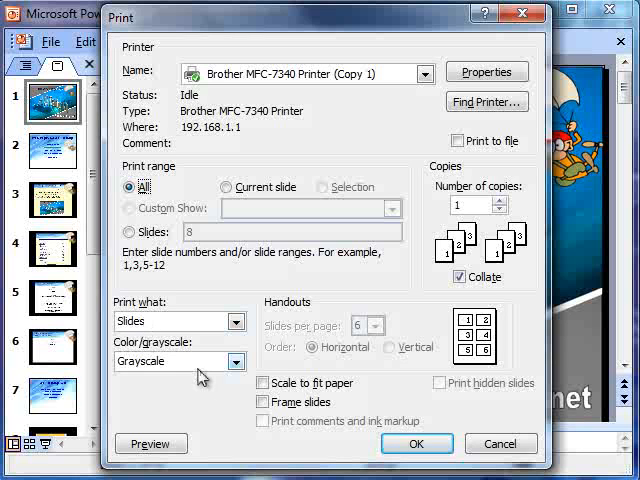
{"action": "left_click", "coordinate": [238, 321]}
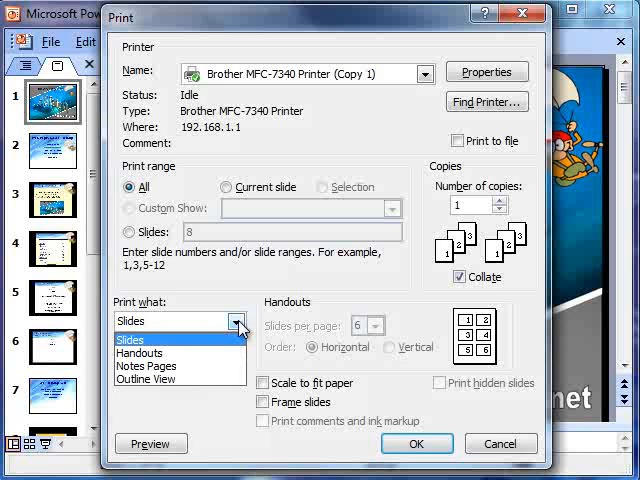
{"action": "mouse_move", "coordinate": [140, 352]}
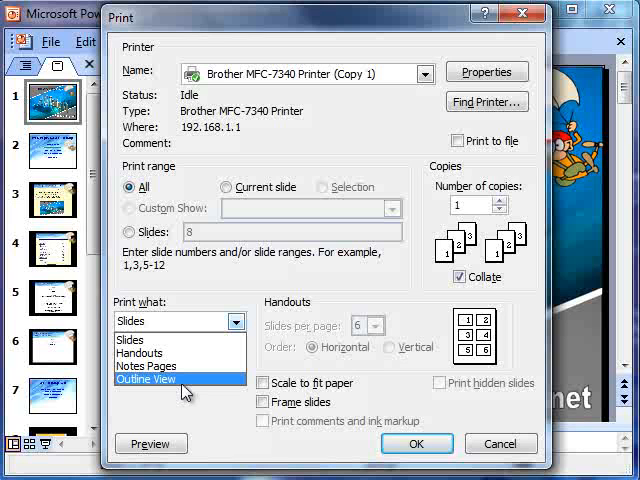
{"action": "mouse_move", "coordinate": [178, 385]}
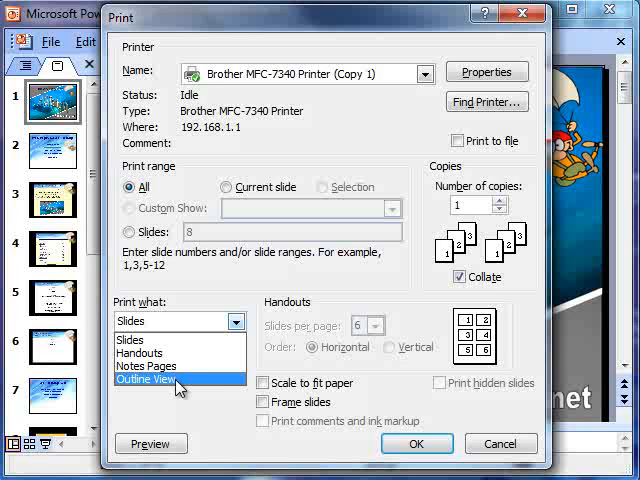
{"action": "mouse_move", "coordinate": [130, 340]}
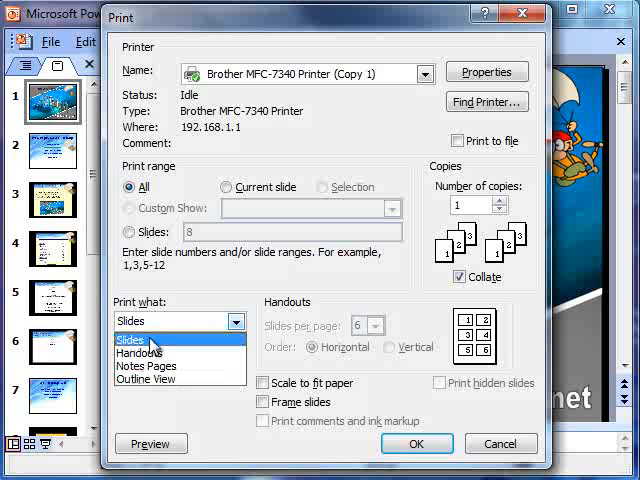
{"action": "left_click", "coordinate": [131, 340]}
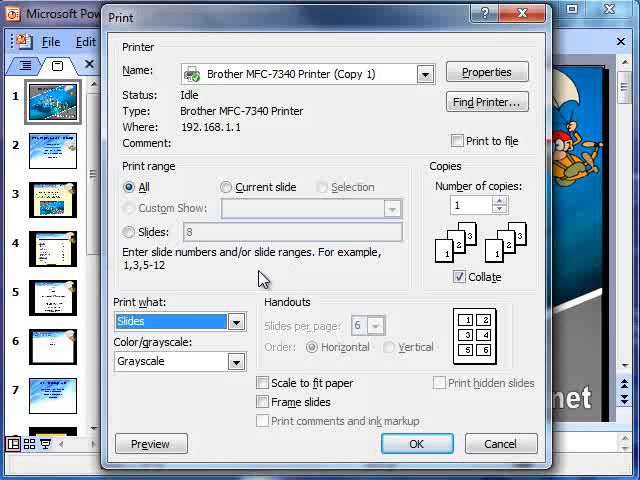
{"action": "left_click", "coordinate": [237, 361]}
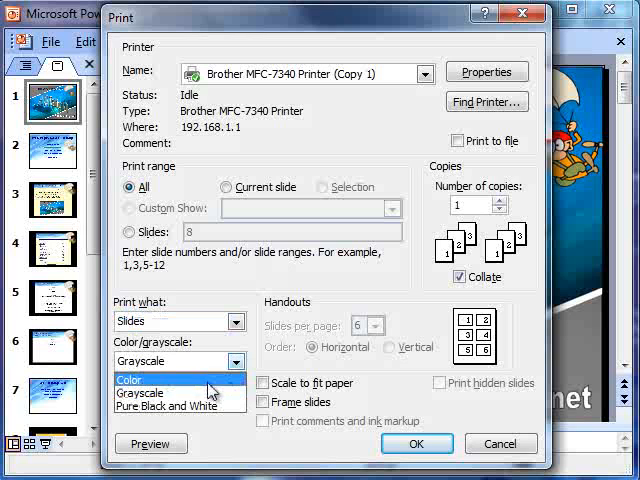
{"action": "left_click", "coordinate": [140, 392]}
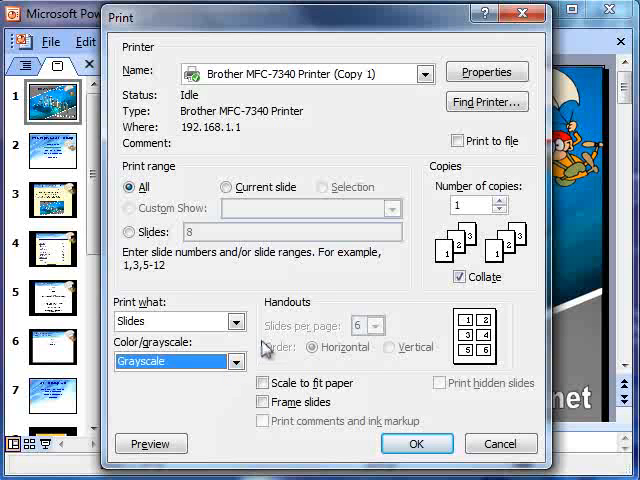
{"action": "left_click", "coordinate": [237, 321]}
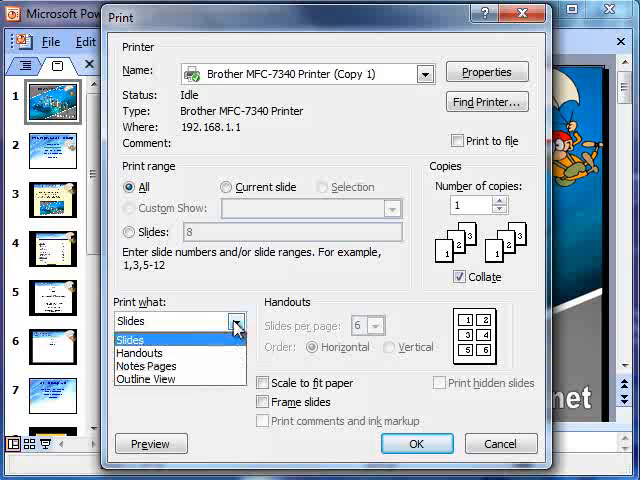
Switch Print what to Handouts and choose 3 slides per page, keeping frames
{"action": "left_click", "coordinate": [139, 352]}
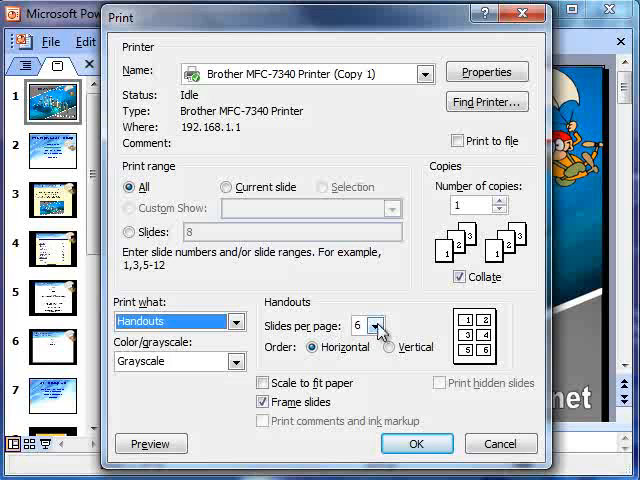
{"action": "left_click", "coordinate": [373, 326]}
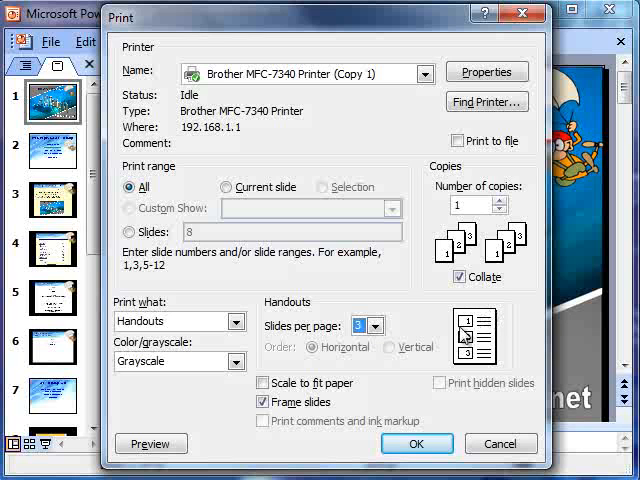
{"action": "mouse_move", "coordinate": [500, 308]}
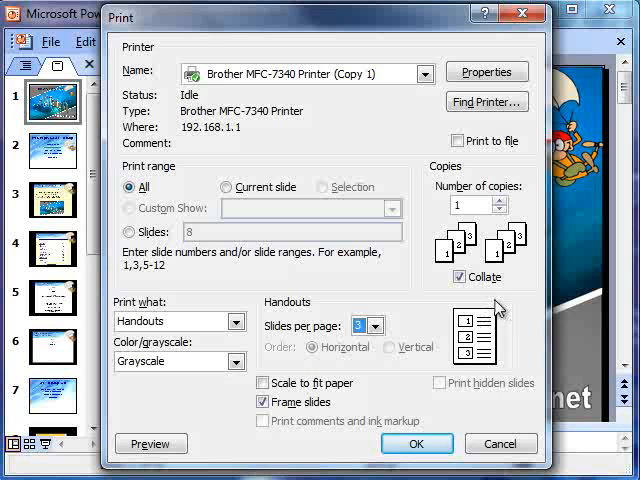
{"action": "mouse_move", "coordinate": [488, 368]}
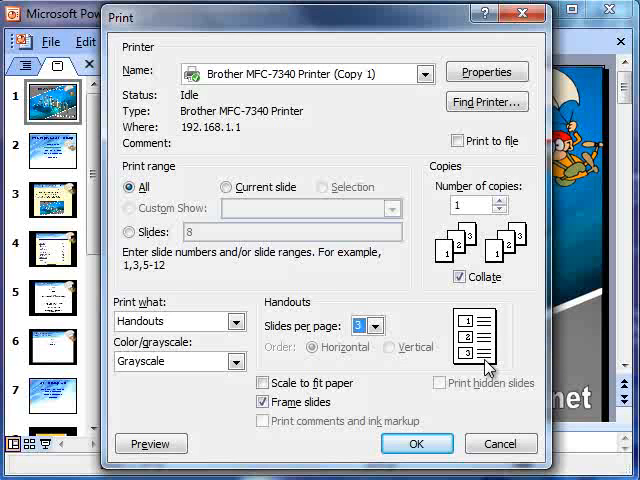
{"action": "mouse_move", "coordinate": [390, 280]}
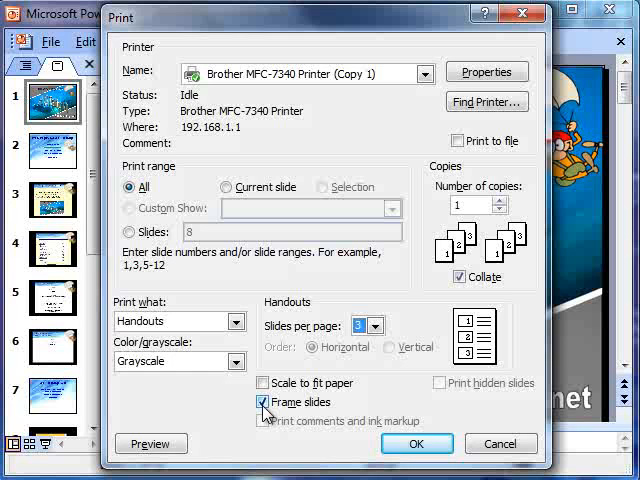
Preview the 3-slides-per-page handout printout, then close the preview
{"action": "left_click", "coordinate": [151, 443]}
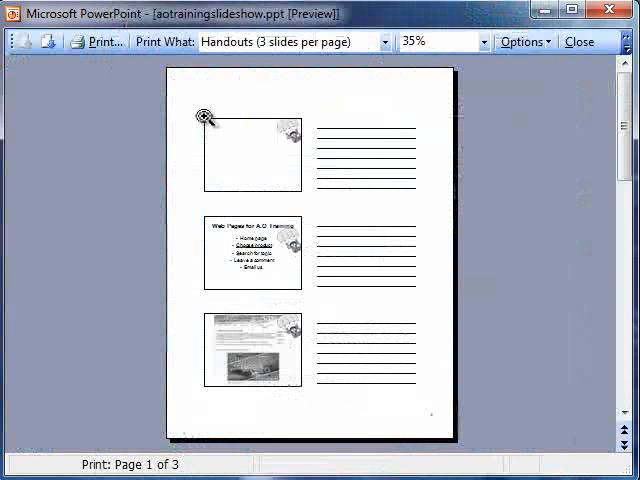
{"action": "mouse_move", "coordinate": [330, 398]}
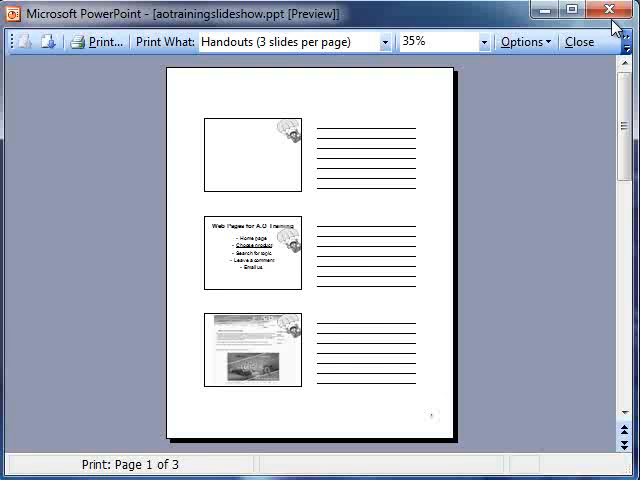
{"action": "left_click", "coordinate": [579, 41]}
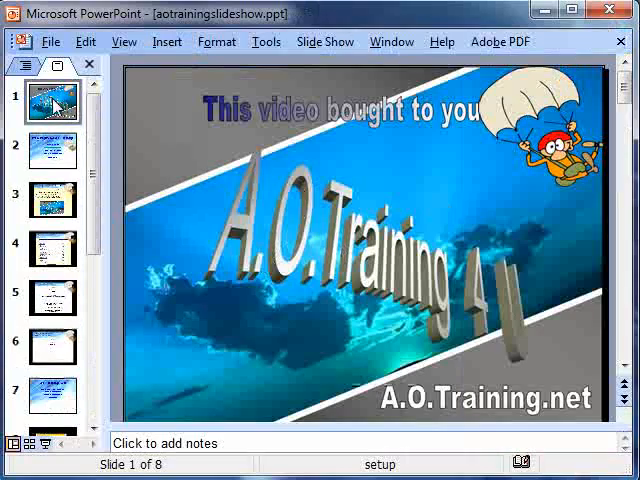
{"action": "left_click", "coordinate": [50, 41]}
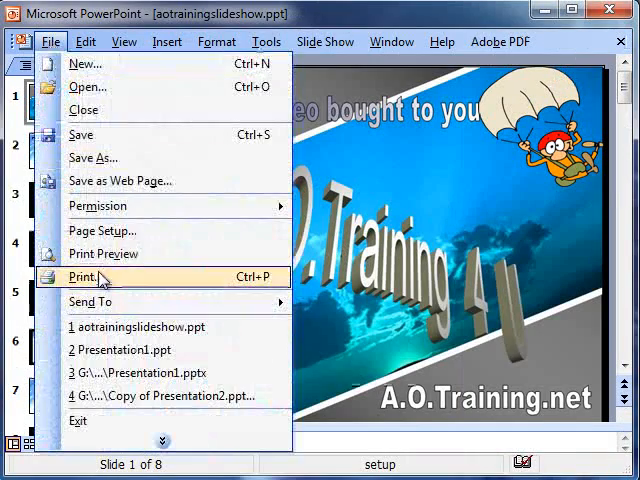
{"action": "left_click", "coordinate": [84, 277]}
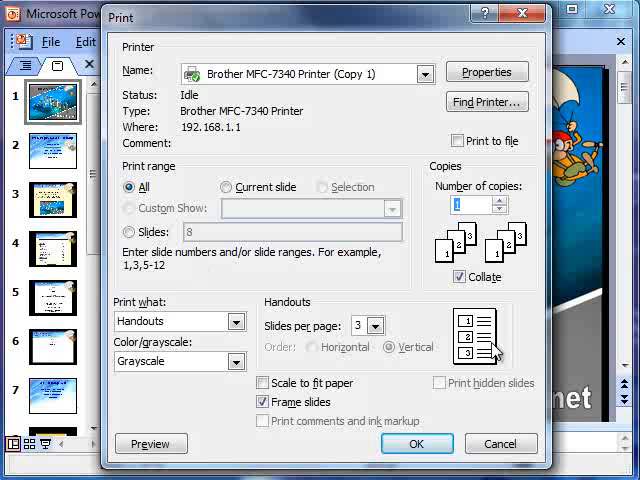
{"action": "mouse_move", "coordinate": [520, 351]}
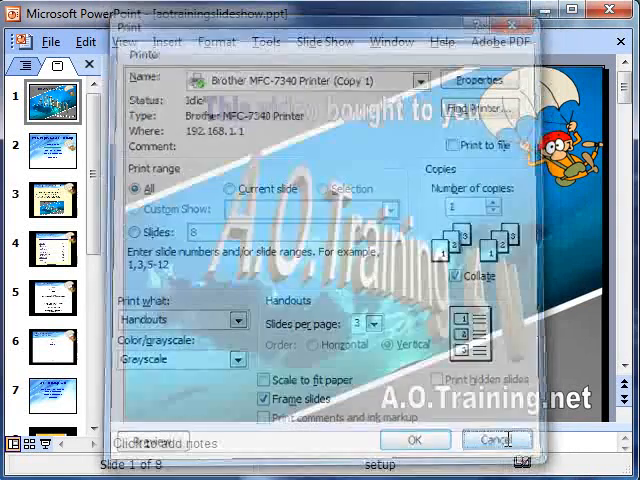
{"action": "left_click", "coordinate": [496, 439]}
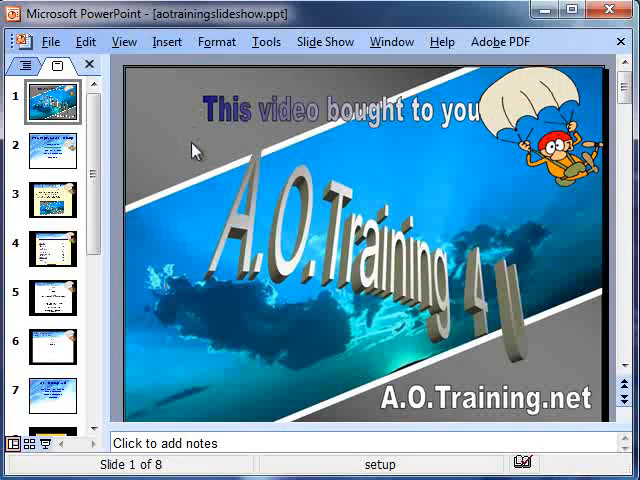
{"action": "mouse_move", "coordinate": [150, 200]}
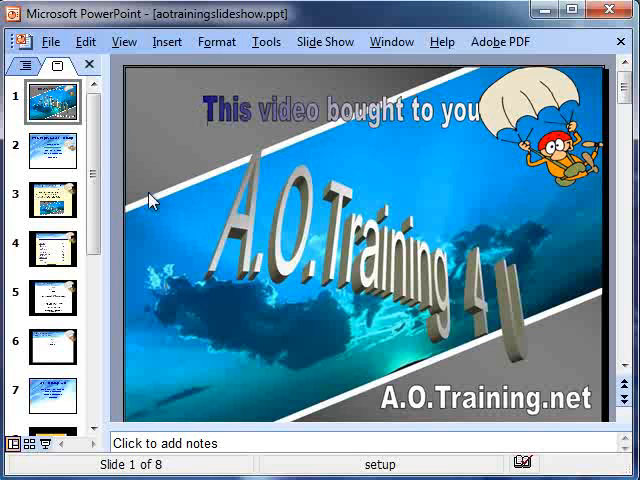
{"action": "mouse_move", "coordinate": [490, 165]}
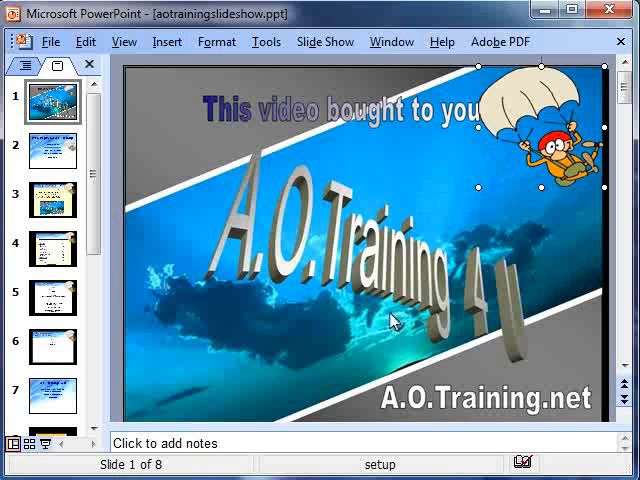
{"action": "mouse_move", "coordinate": [295, 300]}
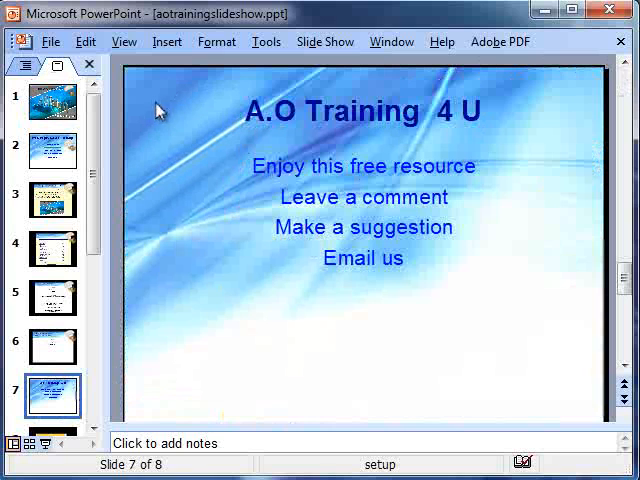
{"action": "mouse_move", "coordinate": [375, 148]}
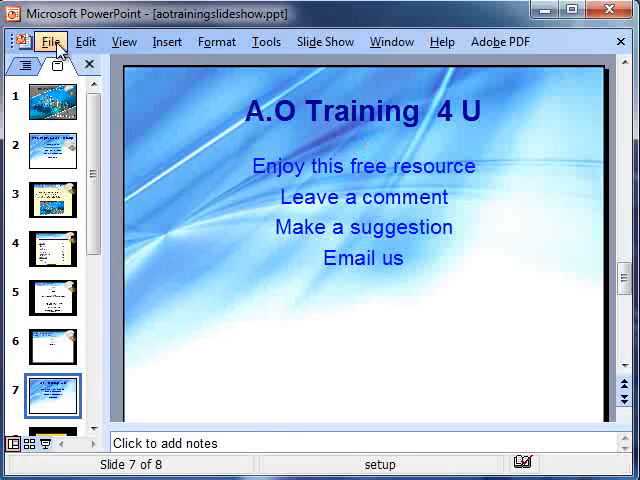
{"action": "mouse_move", "coordinate": [181, 363]}
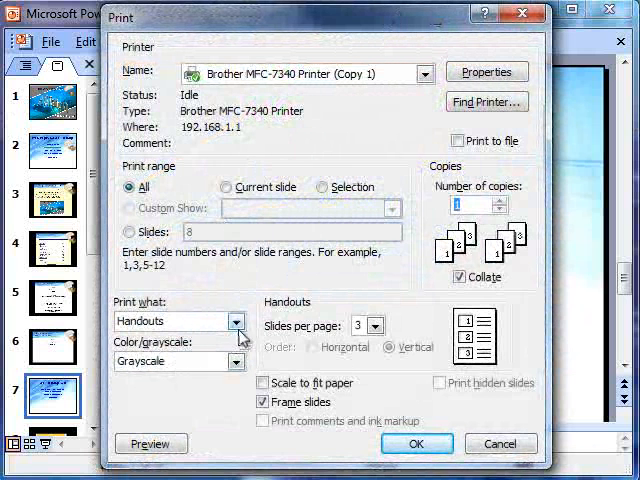
Reopen Print, keep Handouts as the print type, and launch the printer Properties
{"action": "left_click", "coordinate": [243, 321]}
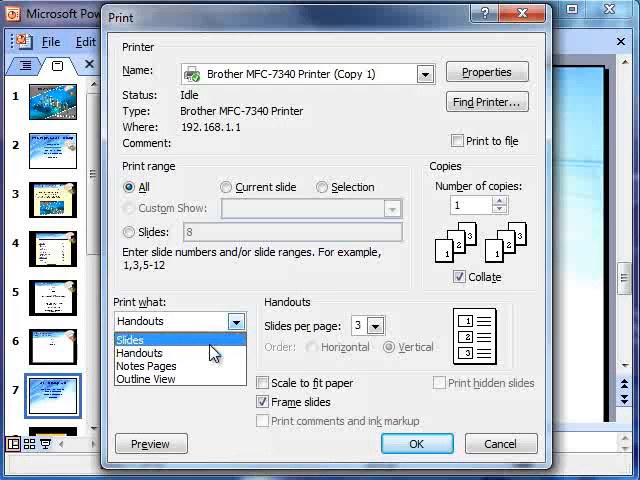
{"action": "left_click", "coordinate": [139, 352]}
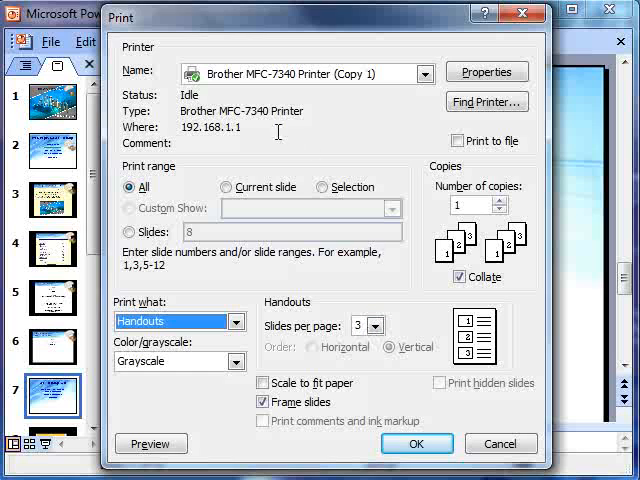
{"action": "left_click", "coordinate": [487, 71]}
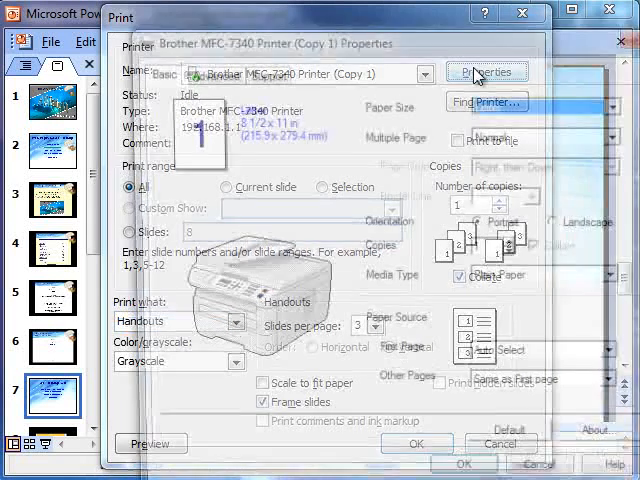
Try the printer's Multiple Page 2-in-1 layout, then close printer Properties
{"action": "left_click", "coordinate": [488, 72]}
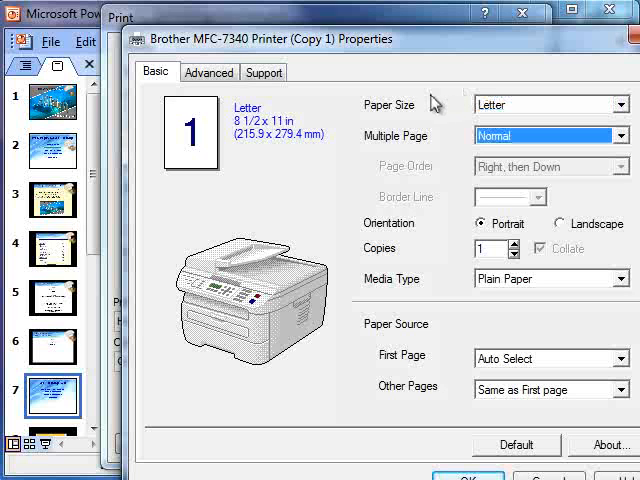
{"action": "mouse_move", "coordinate": [447, 54]}
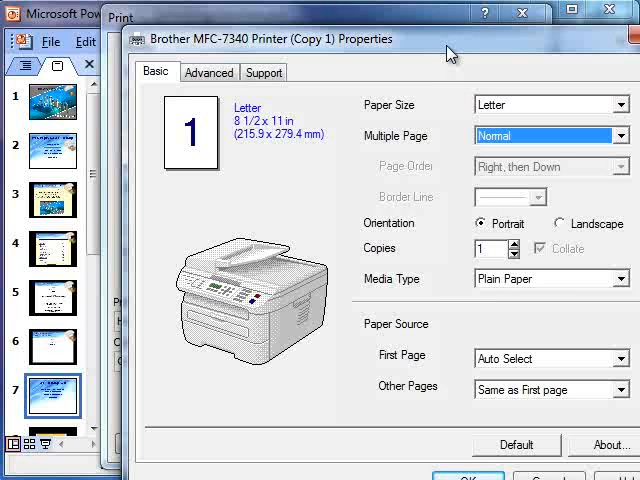
{"action": "mouse_move", "coordinate": [447, 52]}
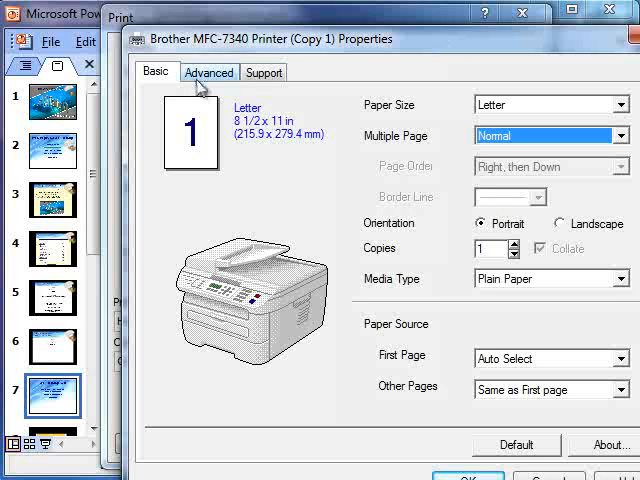
{"action": "mouse_move", "coordinate": [453, 243]}
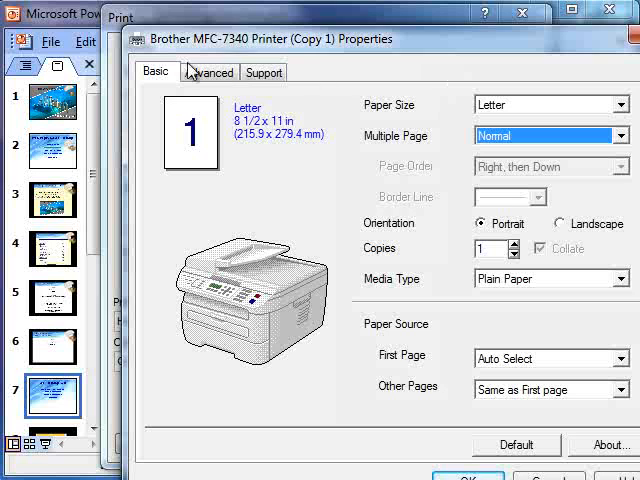
{"action": "mouse_move", "coordinate": [375, 120]}
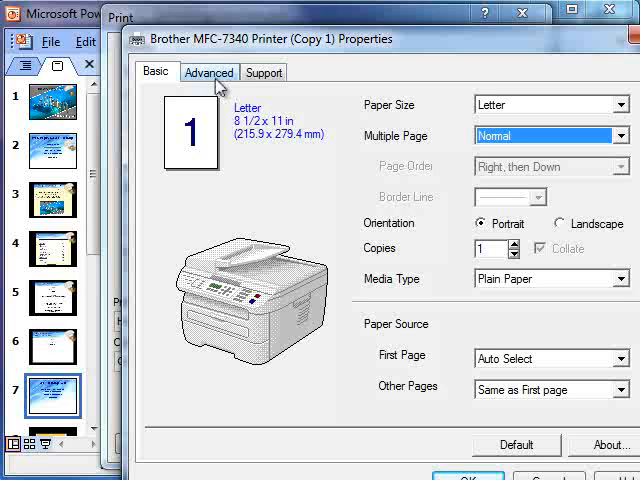
{"action": "mouse_move", "coordinate": [358, 76]}
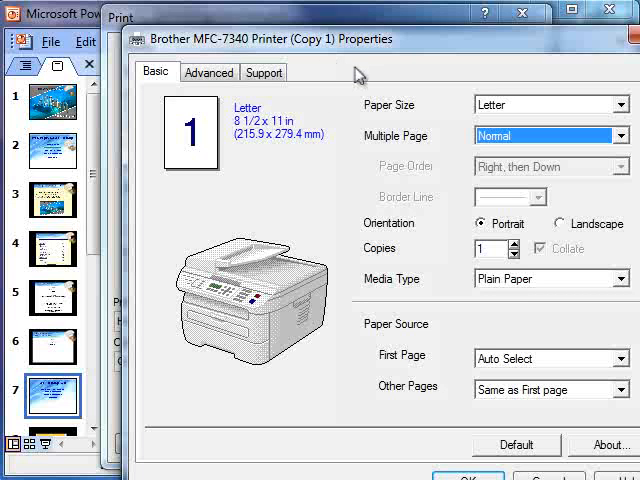
{"action": "mouse_move", "coordinate": [185, 92]}
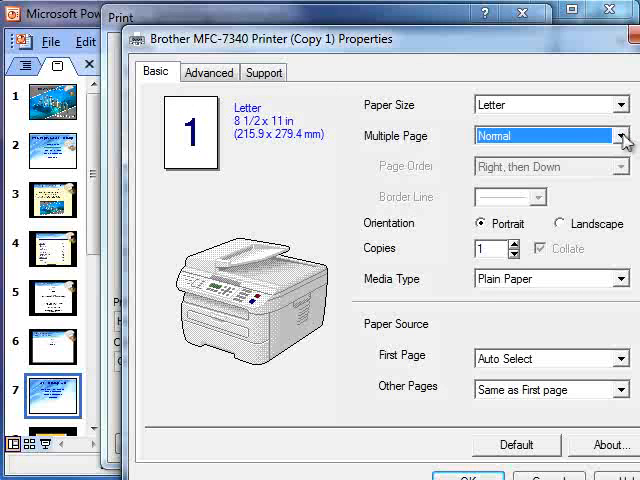
{"action": "left_click", "coordinate": [625, 135]}
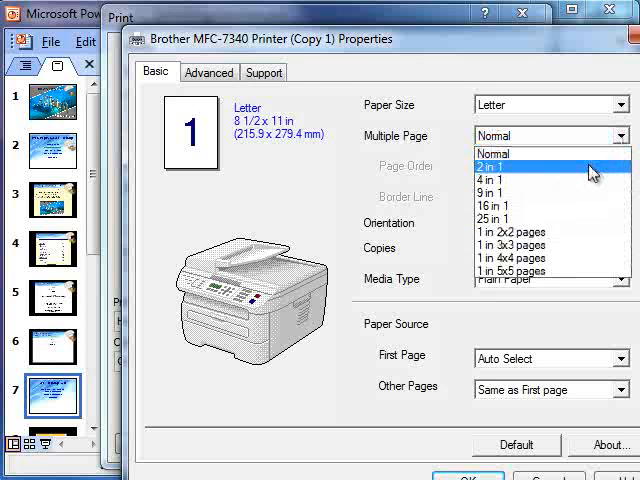
{"action": "left_click", "coordinate": [490, 167]}
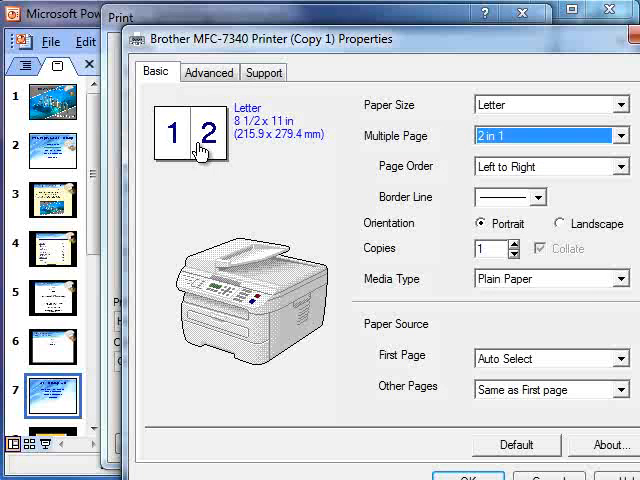
{"action": "mouse_move", "coordinate": [197, 140]}
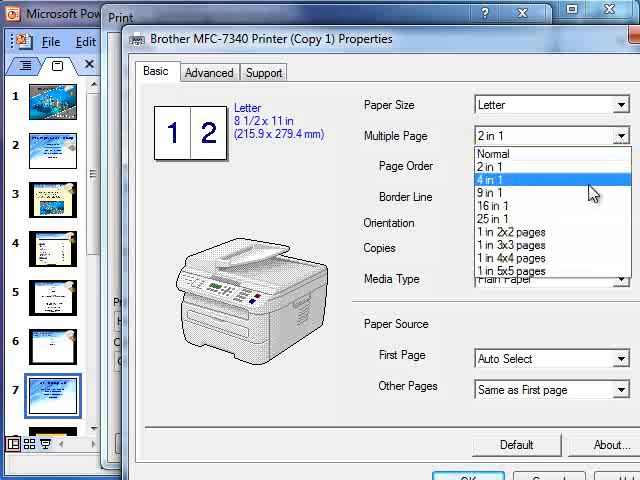
{"action": "left_click", "coordinate": [490, 178]}
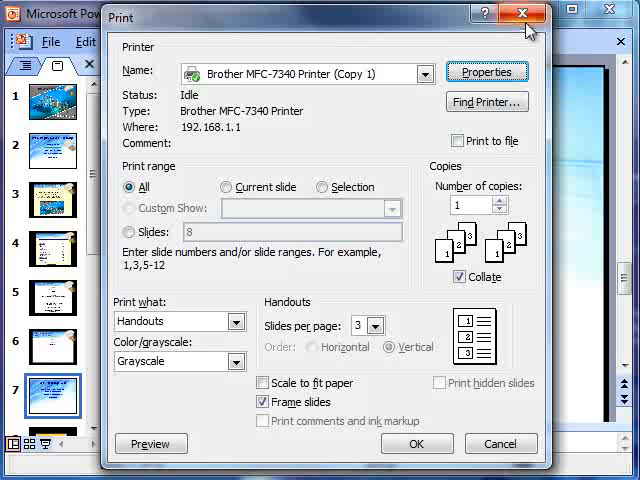
Set Print what to Handouts with 2 slides per page
{"action": "left_click", "coordinate": [237, 321]}
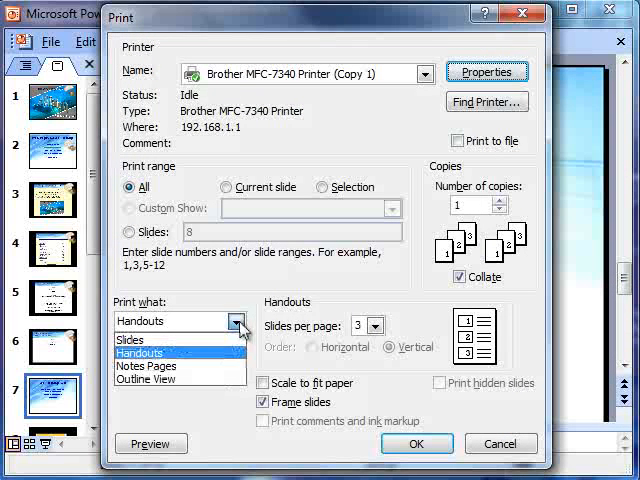
{"action": "left_click", "coordinate": [139, 352]}
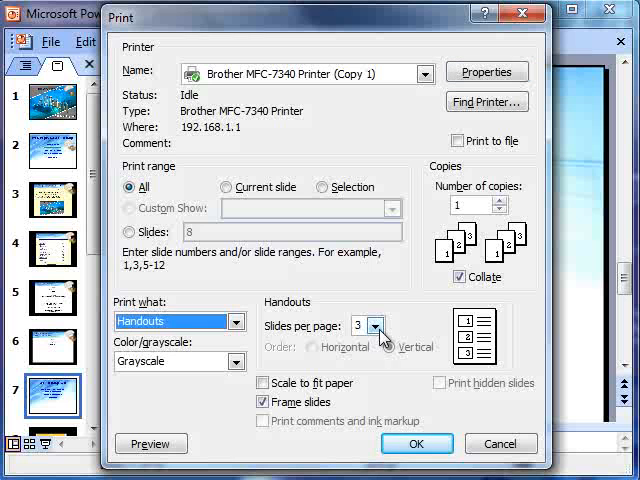
{"action": "left_click", "coordinate": [362, 325]}
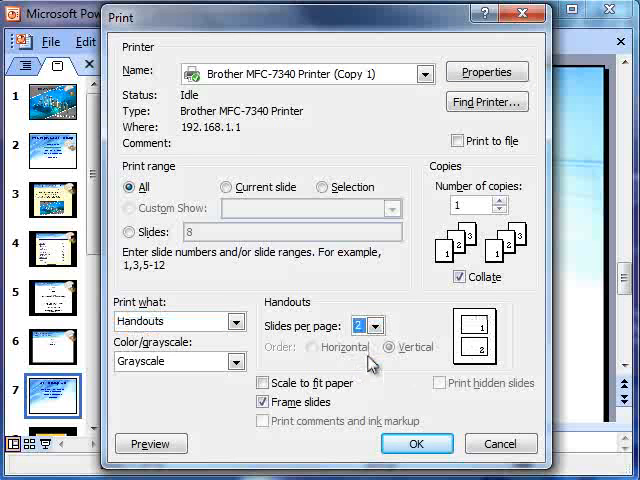
Preview the 2-slides-per-page handout printout, page 1 of 4
{"action": "left_click", "coordinate": [151, 443]}
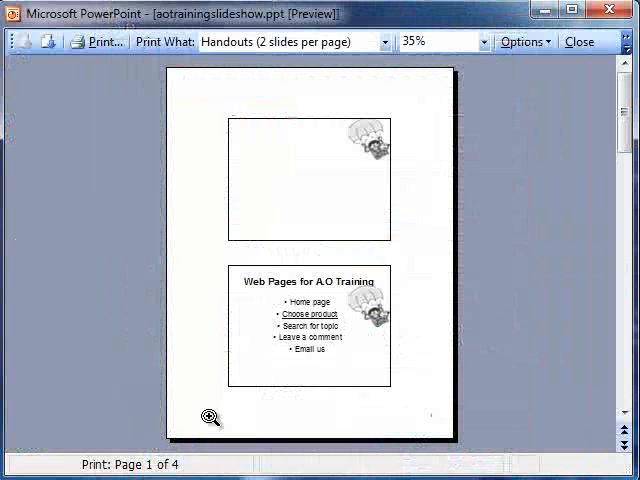
{"action": "mouse_move", "coordinate": [414, 99]}
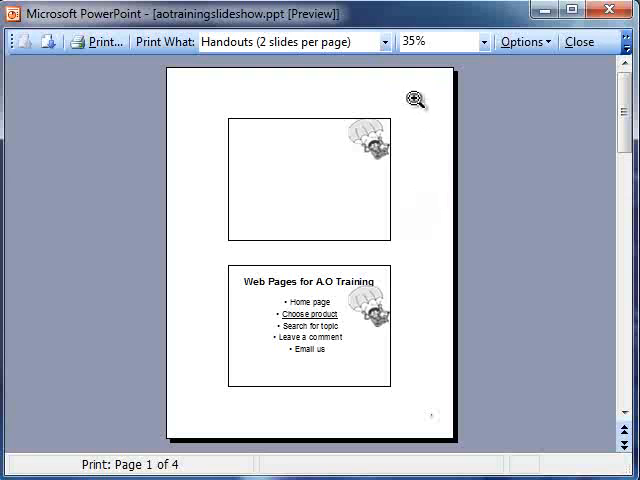
{"action": "mouse_move", "coordinate": [178, 281]}
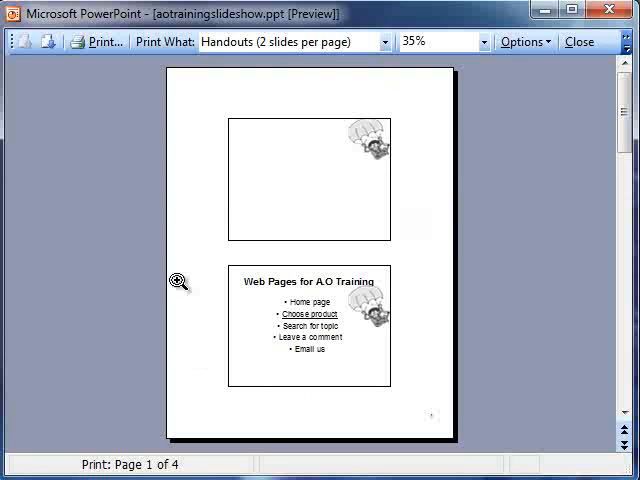
{"action": "mouse_move", "coordinate": [322, 90]}
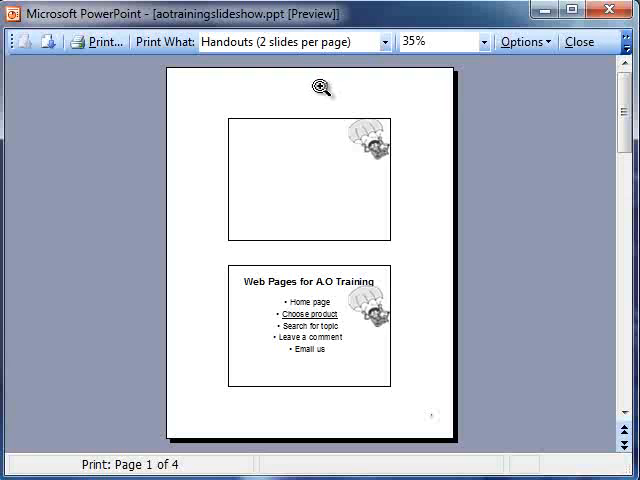
{"action": "mouse_move", "coordinate": [182, 82]}
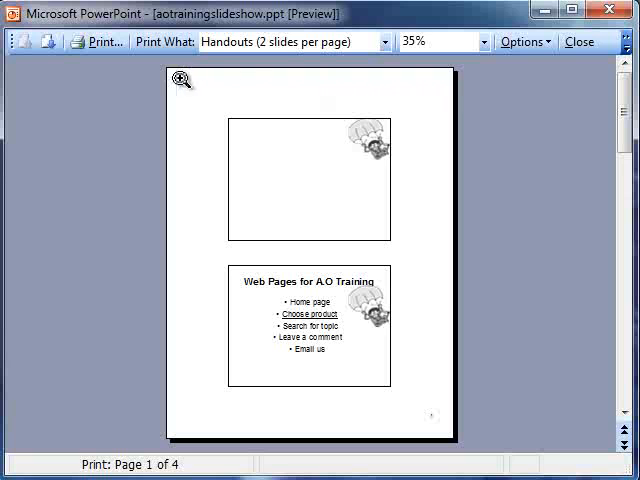
{"action": "mouse_move", "coordinate": [172, 78]}
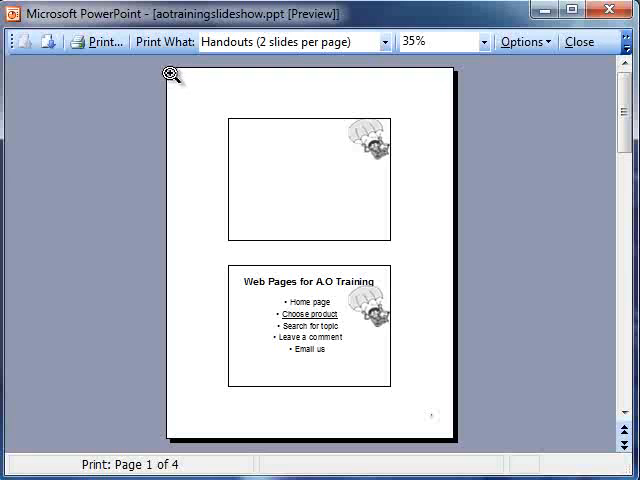
{"action": "mouse_move", "coordinate": [318, 250]}
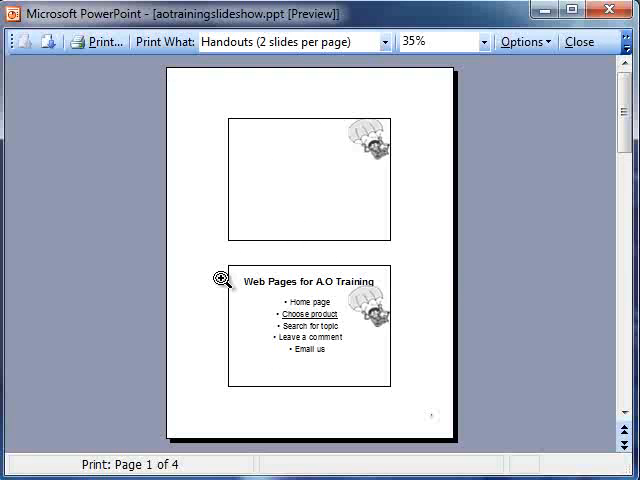
{"action": "mouse_move", "coordinate": [320, 397]}
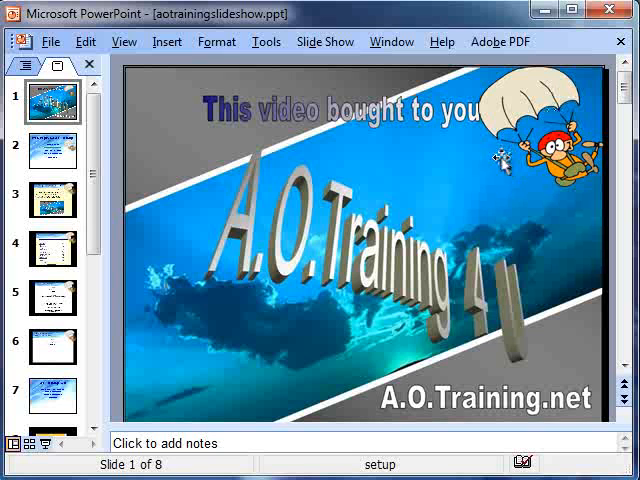
{"action": "mouse_move", "coordinate": [475, 198]}
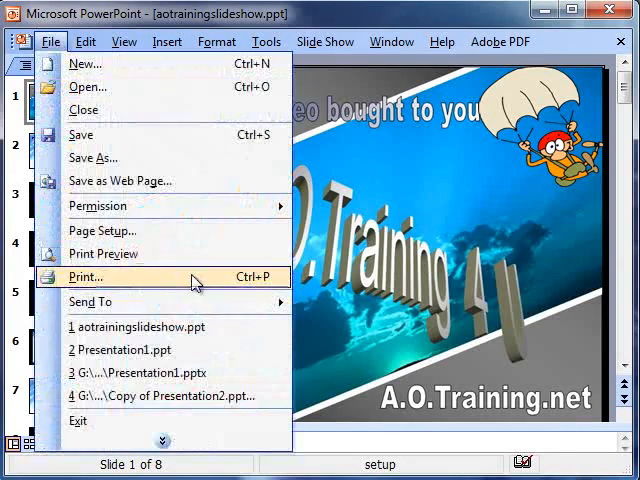
Reopen Print, switch Print what to Notes Pages, and preview it
{"action": "left_click", "coordinate": [84, 277]}
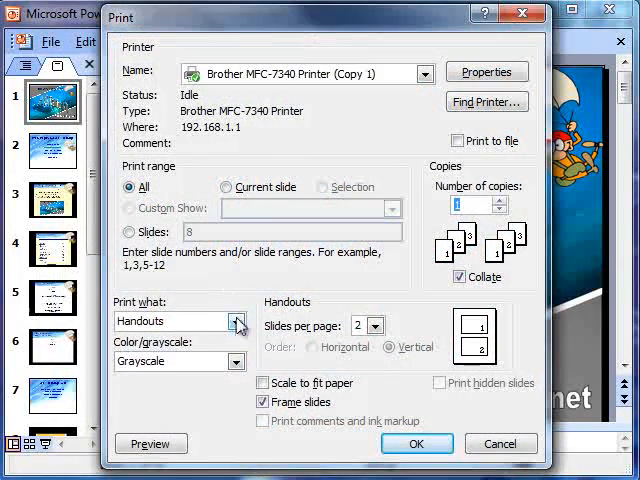
{"action": "left_click", "coordinate": [238, 321]}
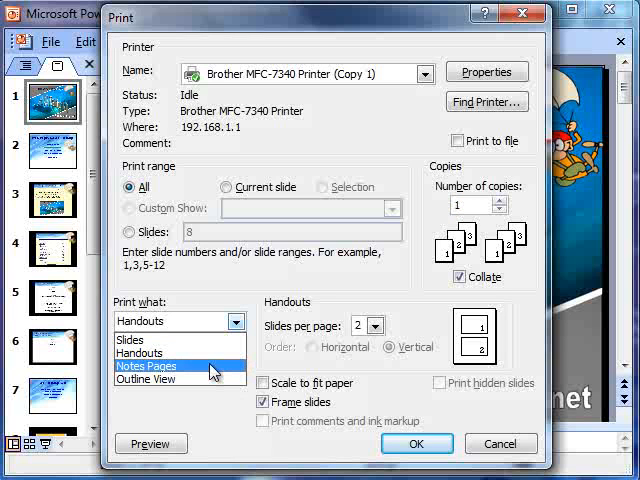
{"action": "left_click", "coordinate": [146, 366]}
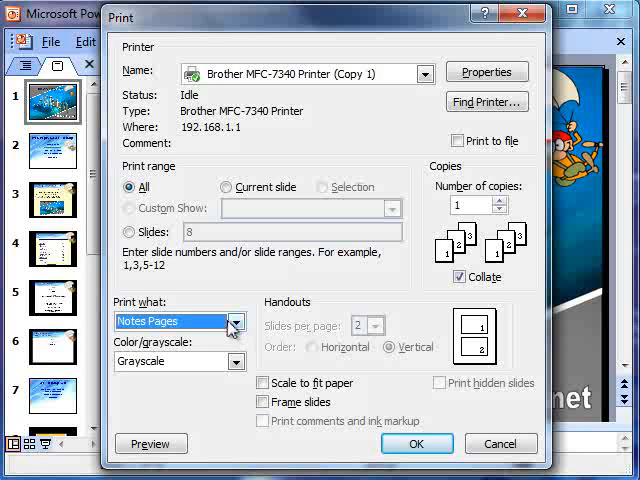
{"action": "left_click", "coordinate": [151, 443]}
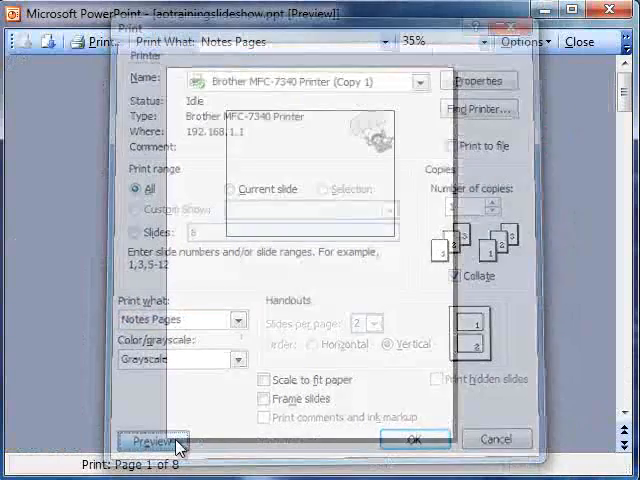
Zoom the notes page preview to 100%, then close the preview
{"action": "left_click", "coordinate": [152, 439]}
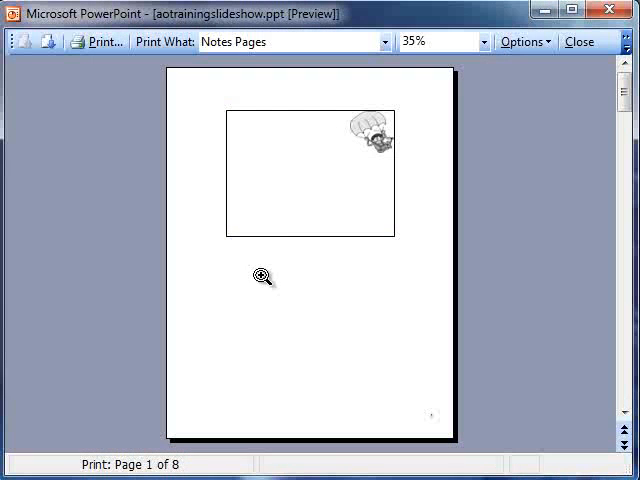
{"action": "left_click", "coordinate": [263, 277]}
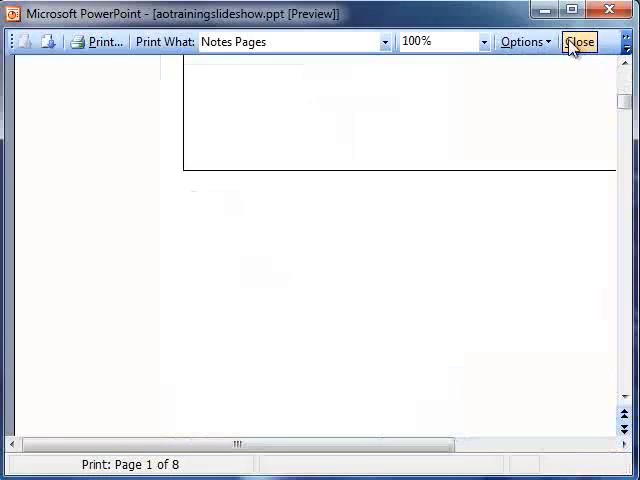
{"action": "left_click", "coordinate": [579, 41]}
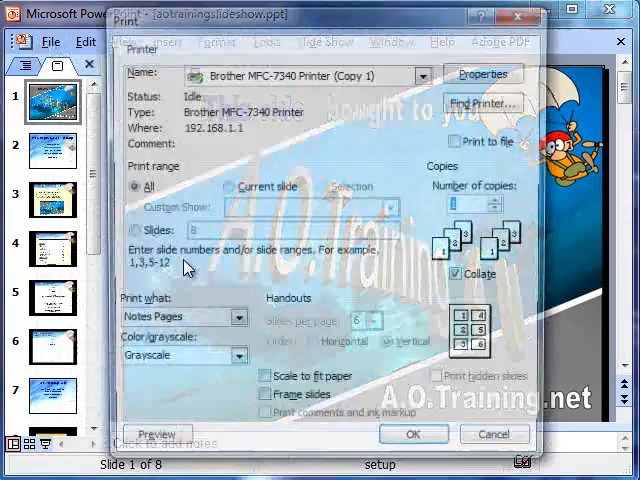
Set Print what to Outline View and preview the outline printout
{"action": "left_click", "coordinate": [236, 317]}
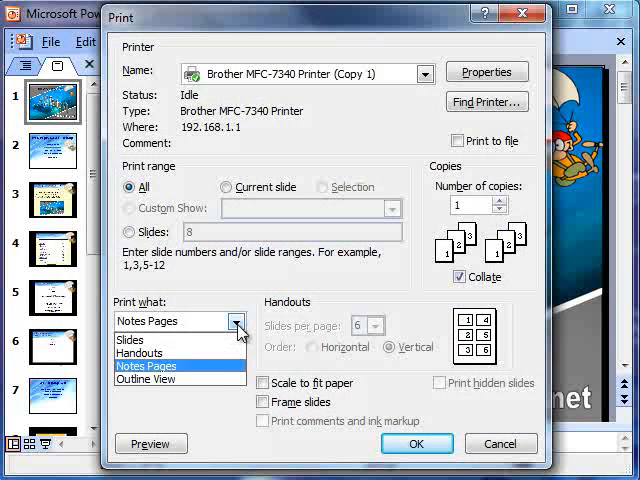
{"action": "left_click", "coordinate": [145, 378]}
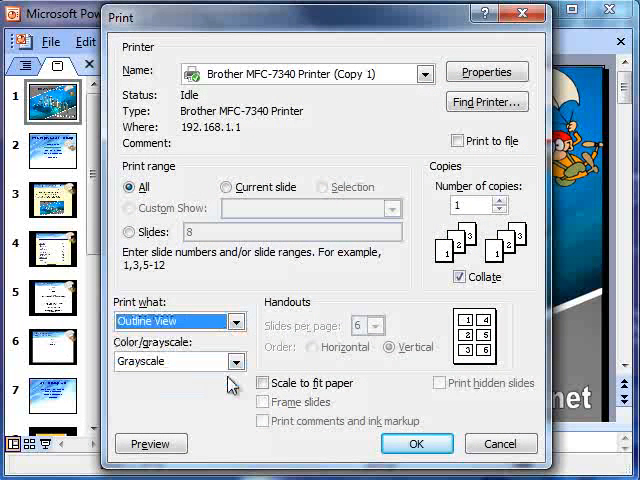
{"action": "left_click", "coordinate": [151, 443]}
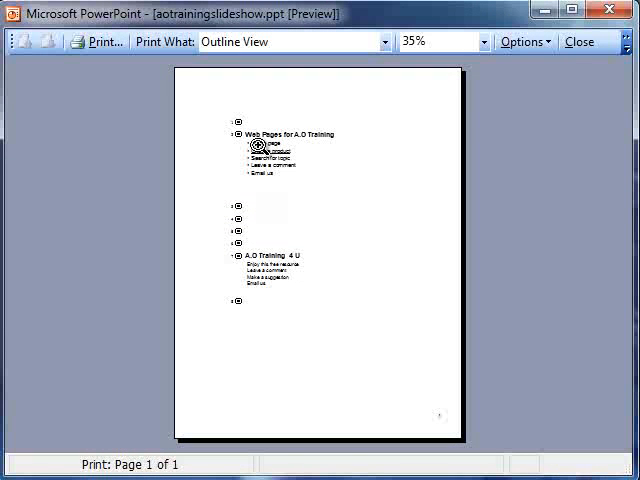
{"action": "mouse_move", "coordinate": [294, 193]}
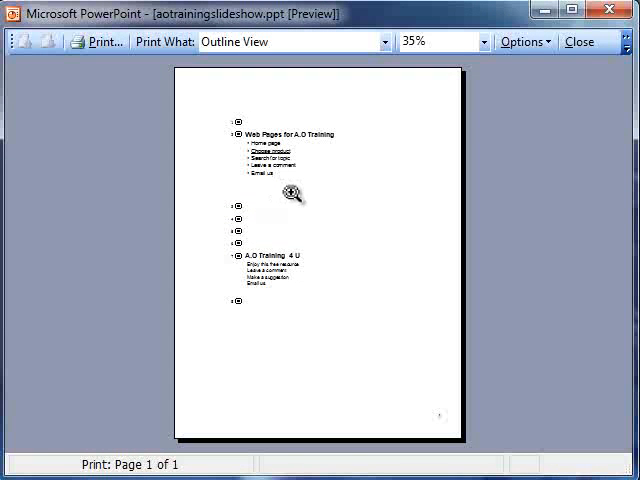
{"action": "mouse_move", "coordinate": [245, 147]}
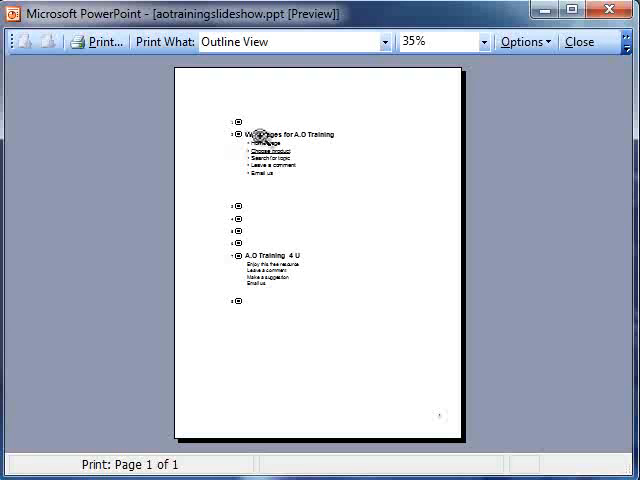
{"action": "mouse_move", "coordinate": [262, 233]}
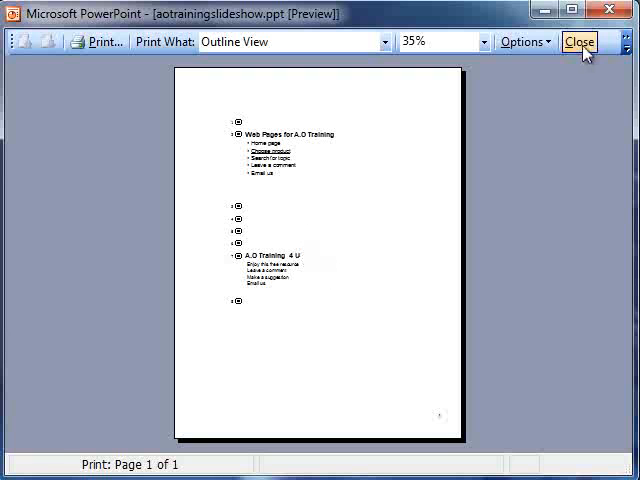
Dismiss the Outline View preview, returning to slide 1 of 8 without printing
{"action": "left_click", "coordinate": [579, 42]}
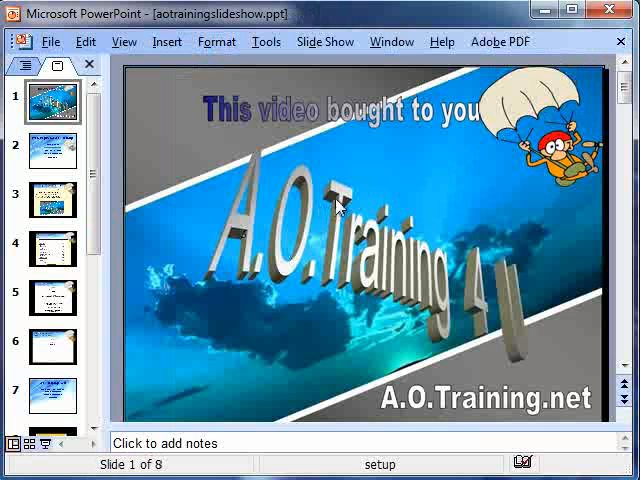
{"action": "mouse_move", "coordinate": [340, 198]}
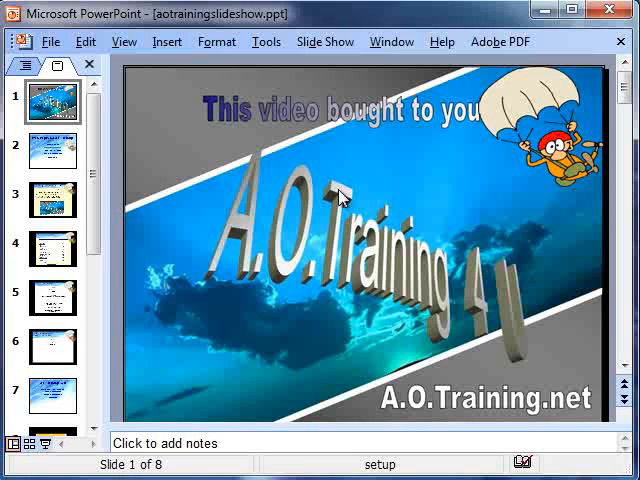
{"action": "mouse_move", "coordinate": [333, 178]}
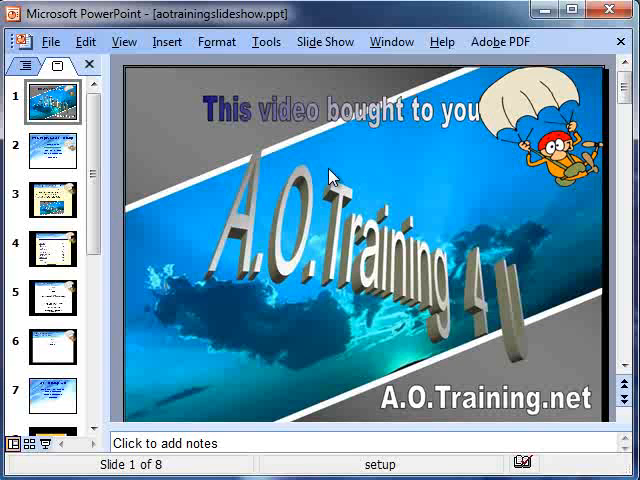
{"action": "mouse_move", "coordinate": [178, 112]}
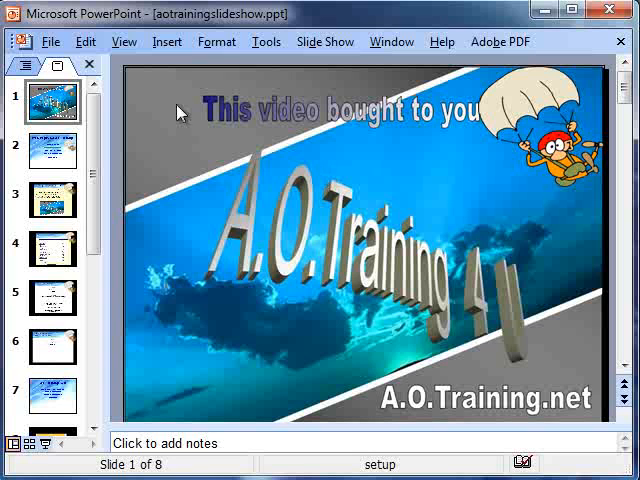
{"action": "mouse_move", "coordinate": [558, 233]}
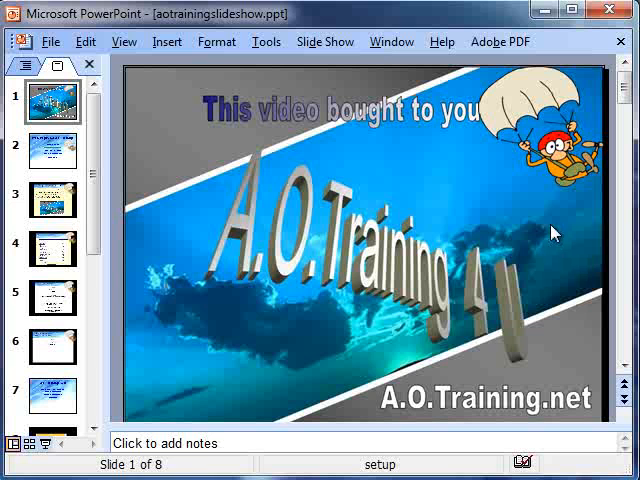
{"action": "mouse_move", "coordinate": [530, 218]}
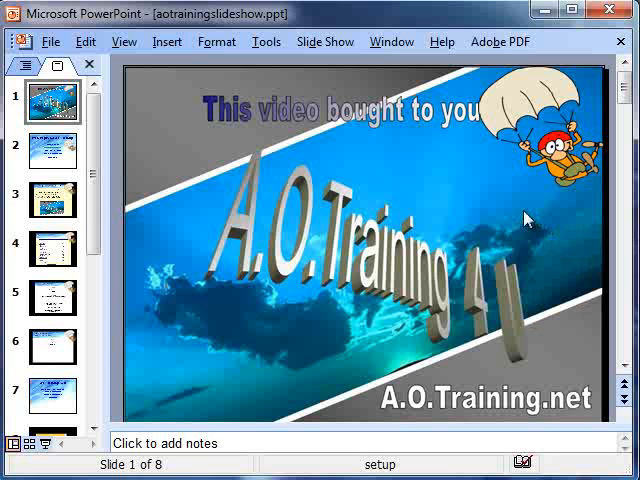